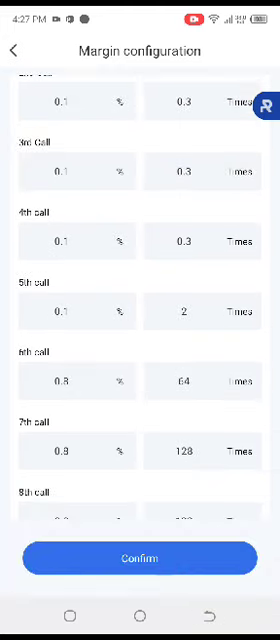
Enter 0.4 as the multiplier for margin calls 6 through 13
click(195, 387)
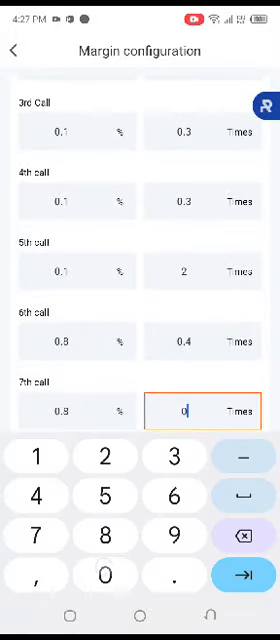
text(0.4)
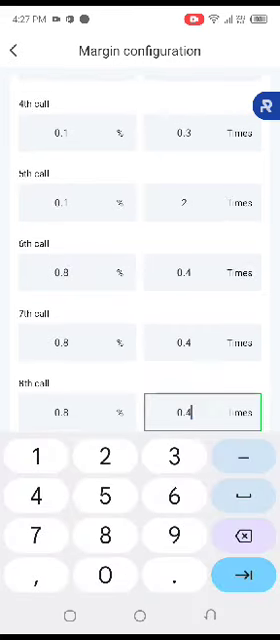
scroll(down, 3)
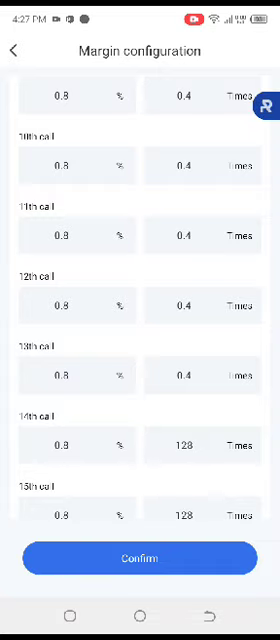
Set calls 14–15 to 0.4 times and later calls to 3% with alternating 1 and 0.5 times
click(196, 416)
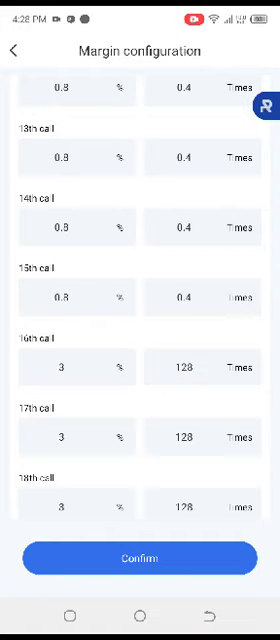
click(190, 370)
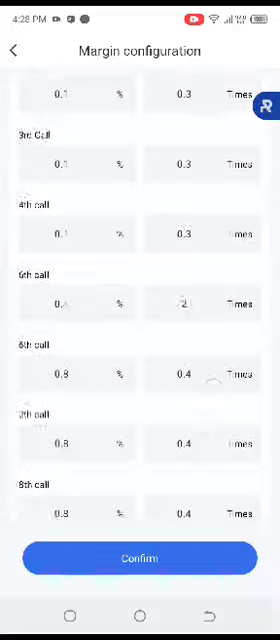
scroll(down, 3)
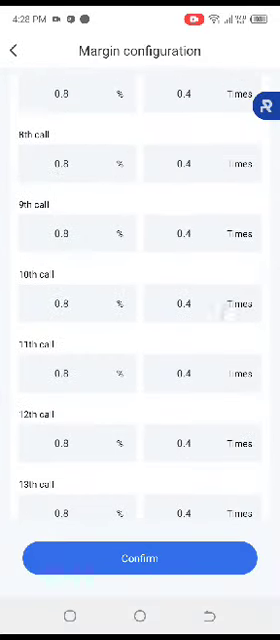
scroll(down, 3)
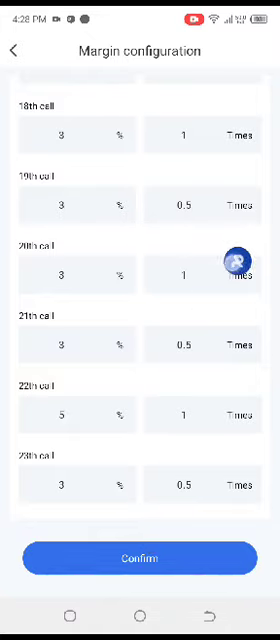
Confirm the margin call schedule and review strategy settings: 23-call limit, 1% take-profit
click(20, 50)
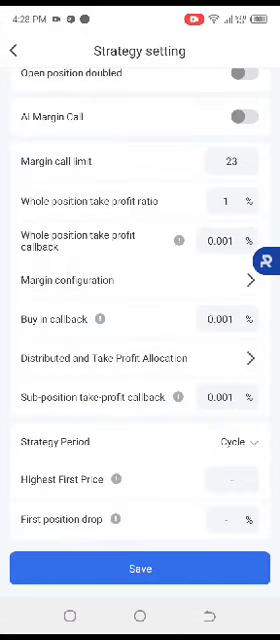
scroll(down, 3)
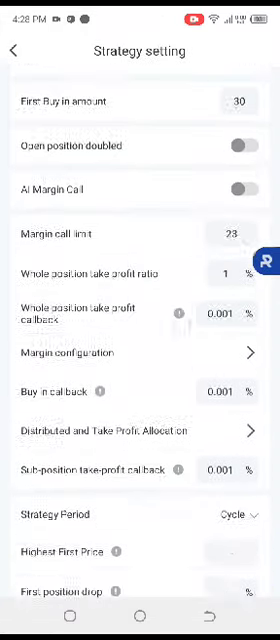
scroll(down, 3)
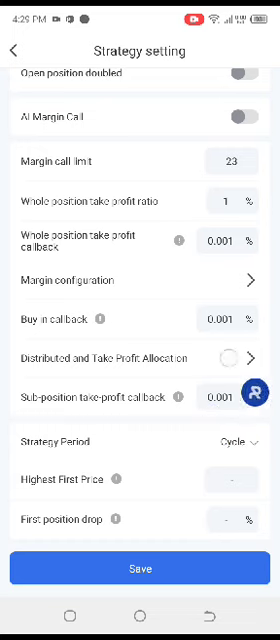
Save the Radical cycle strategy (30 buy-in, 23 calls, 1%) and confirm the save prompt
click(140, 568)
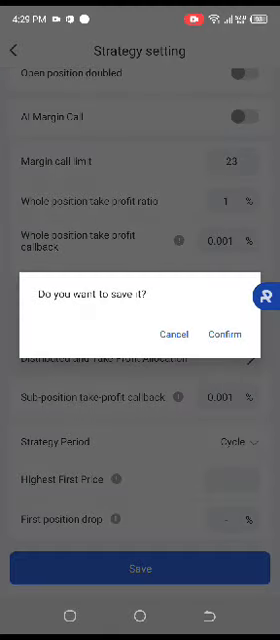
click(230, 335)
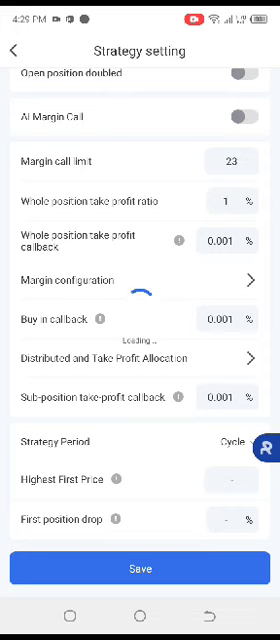
click(16, 50)
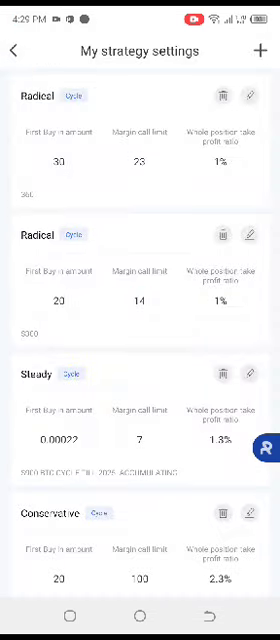